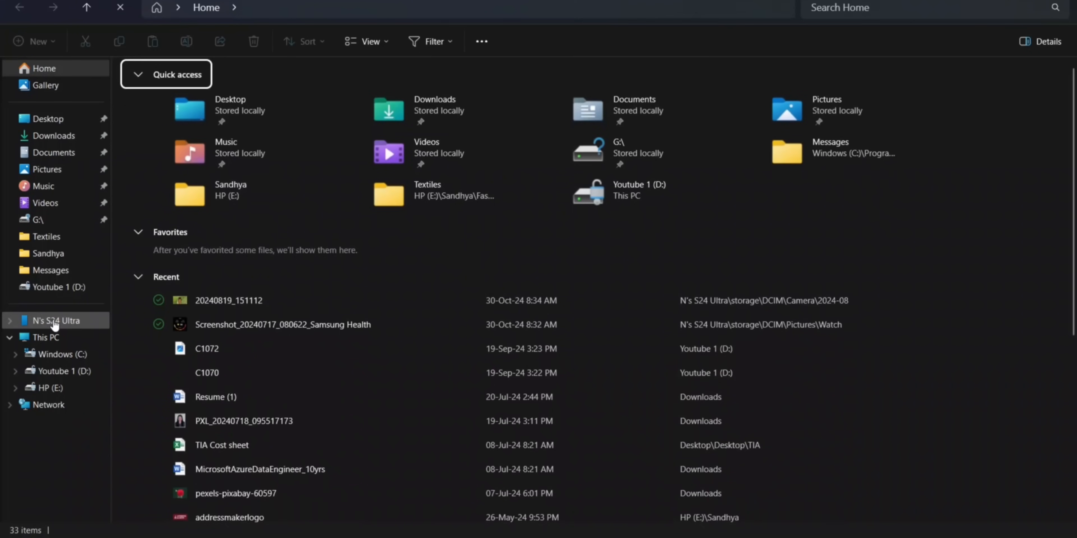
Show the connected phone's contents and select its top-level storage folder.
{"action": "left_click", "coordinate": [55, 321]}
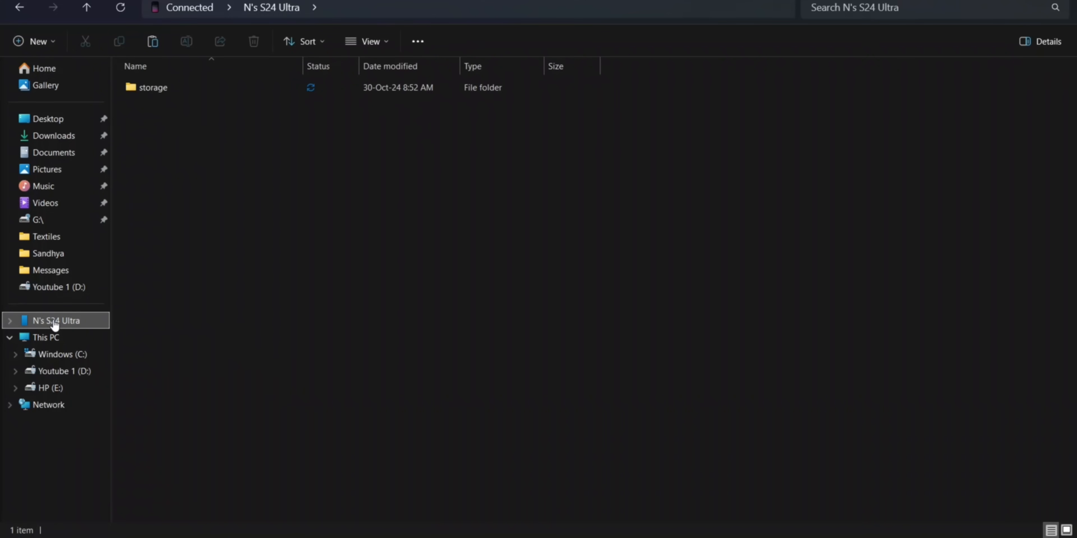
{"action": "left_click", "coordinate": [152, 87]}
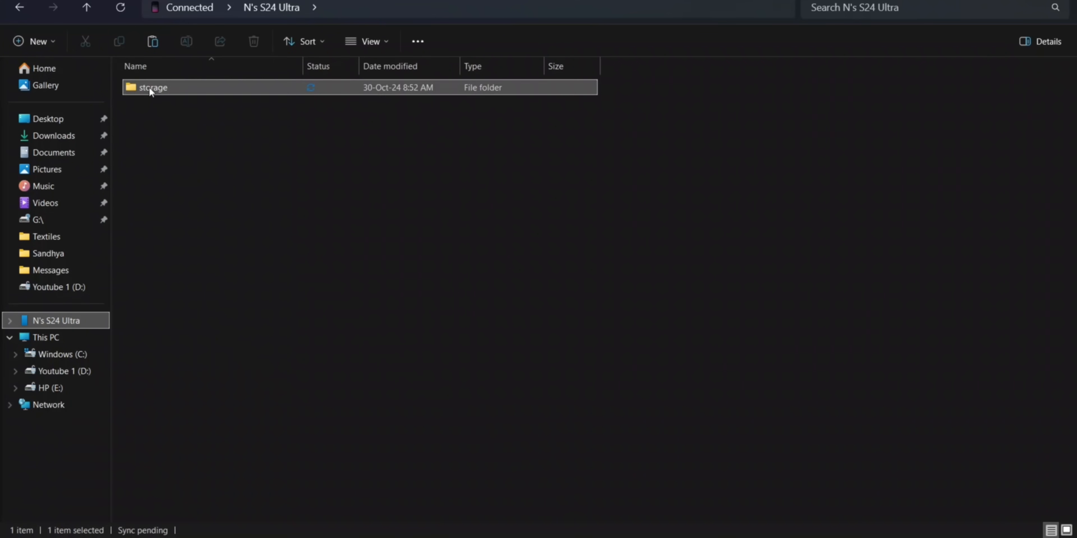
Go into the phone's storage and then its DCIM folder to list the photo folders and media files.
{"action": "double_click", "coordinate": [152, 88]}
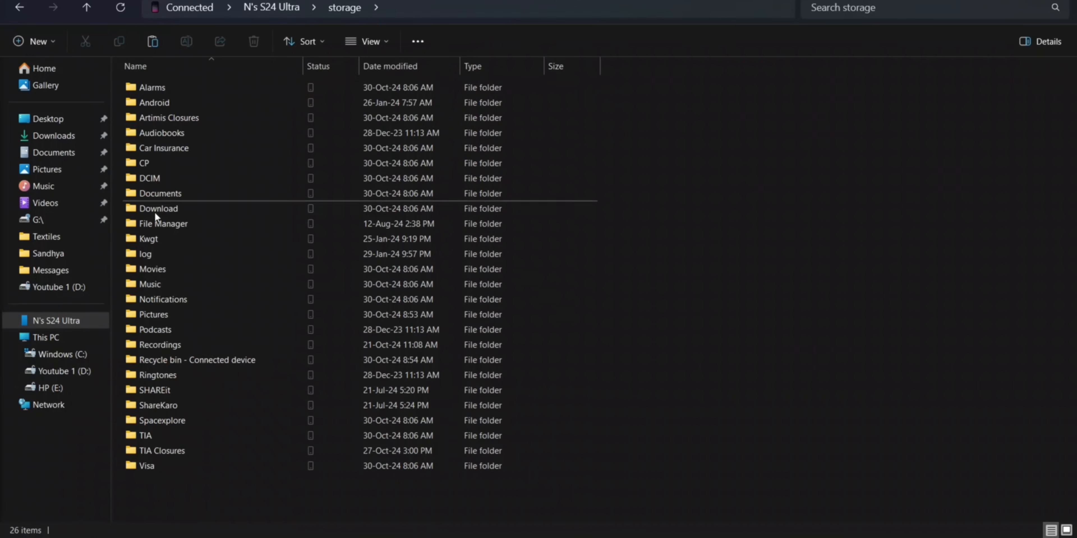
{"action": "left_click", "coordinate": [151, 87]}
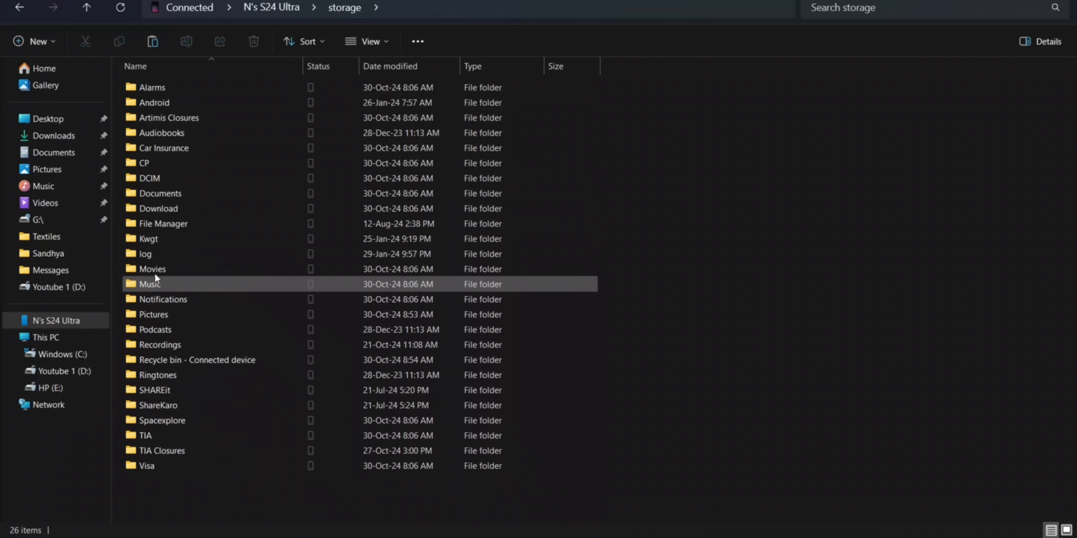
{"action": "double_click", "coordinate": [148, 178]}
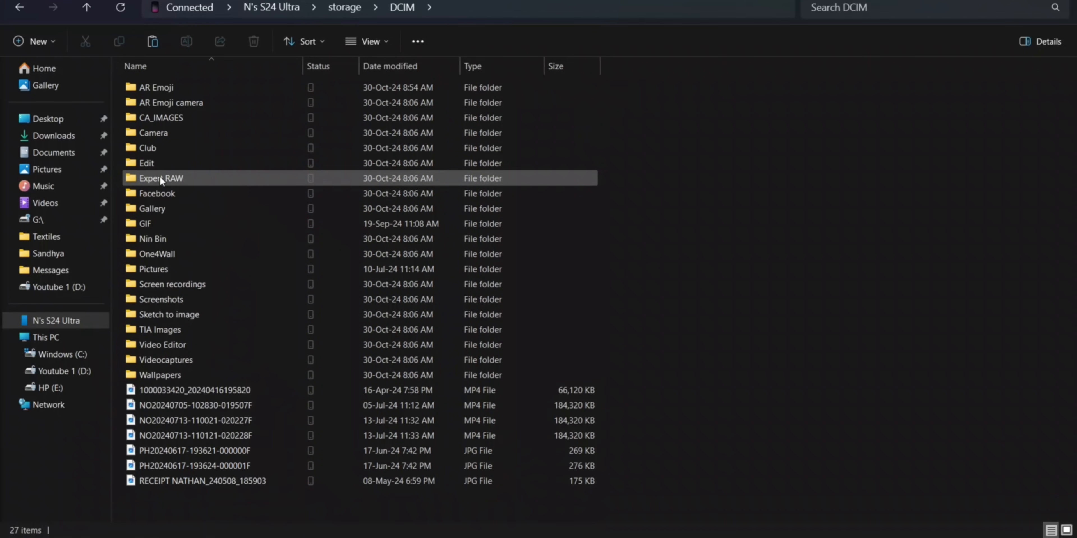